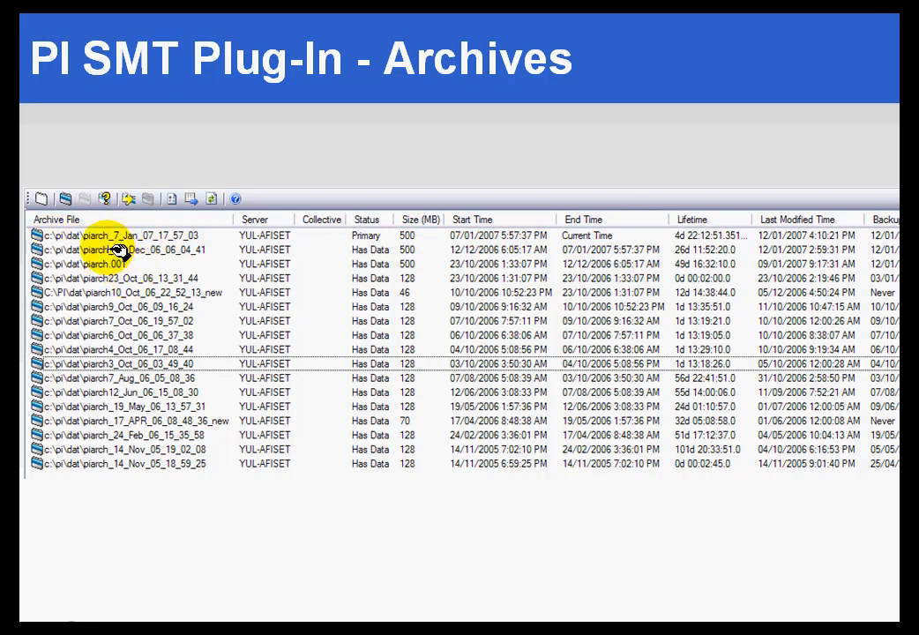
mouse_move(105, 244)
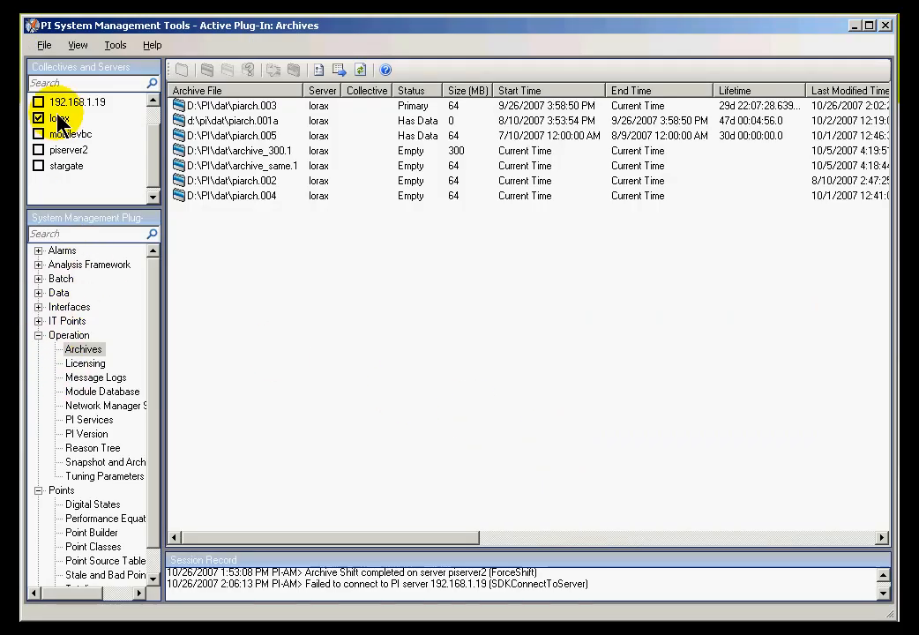
Bring the lorax archives' state, shift flag and percent-full columns into view
click(38, 118)
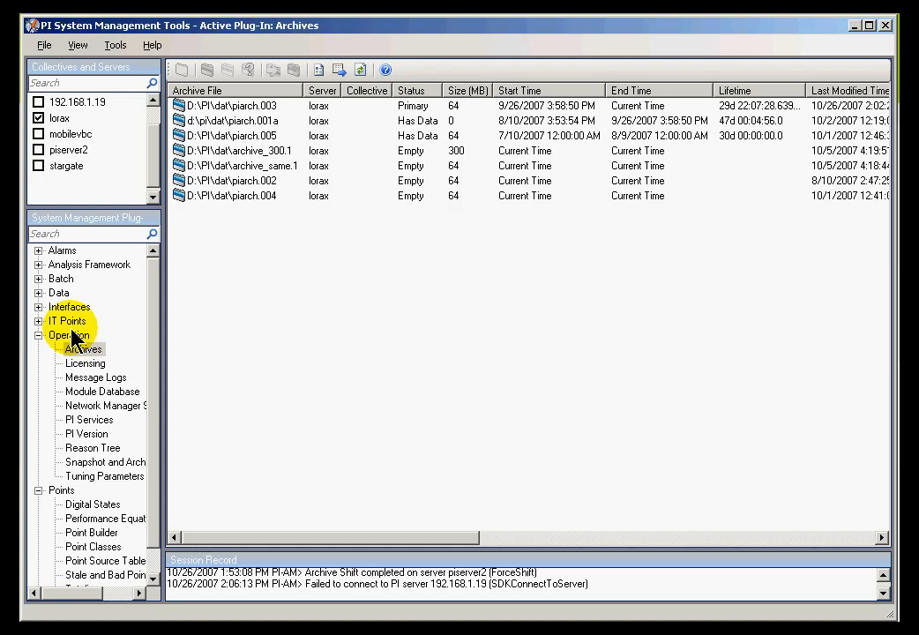
click(82, 348)
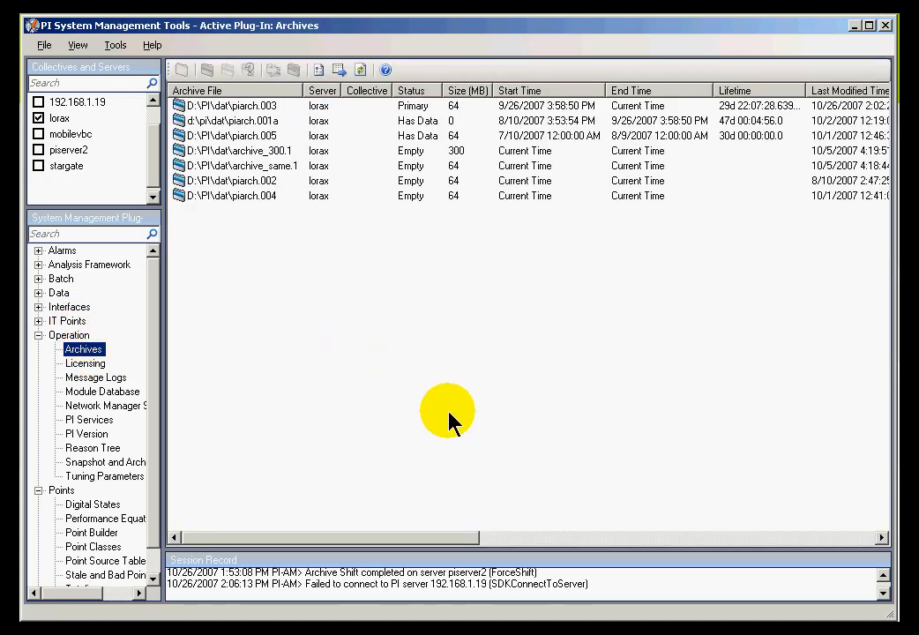
mouse_move(429, 357)
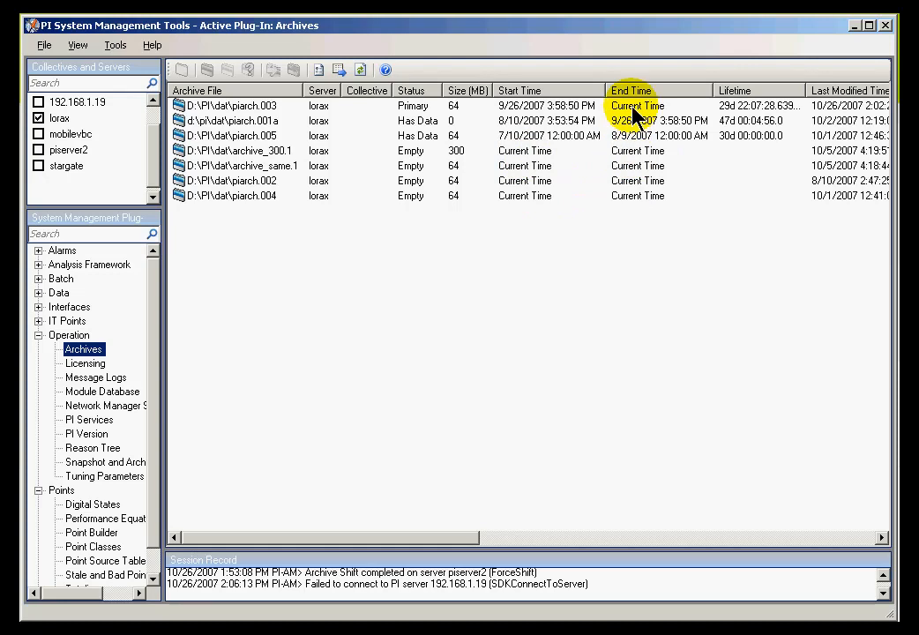
mouse_move(803, 536)
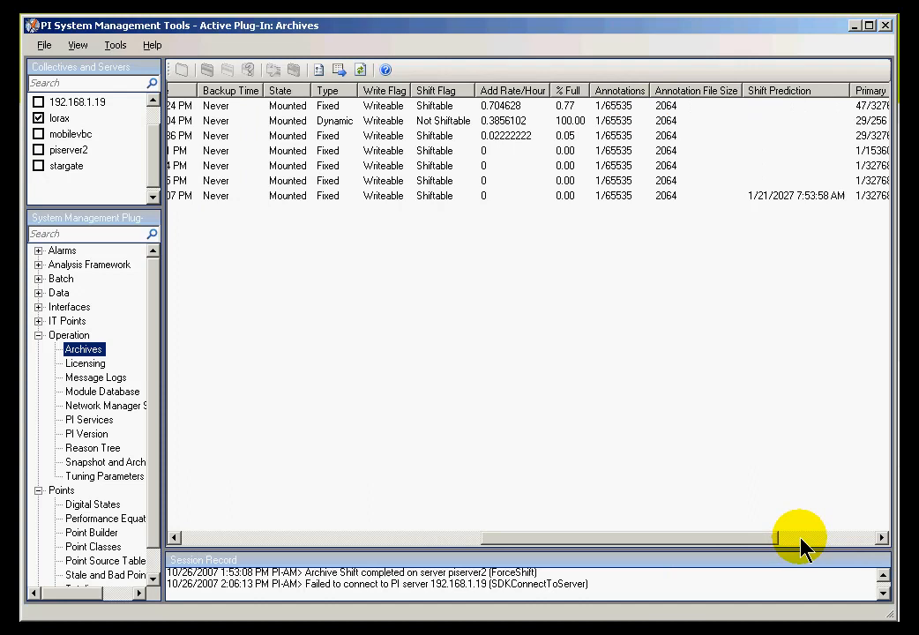
mouse_move(838, 542)
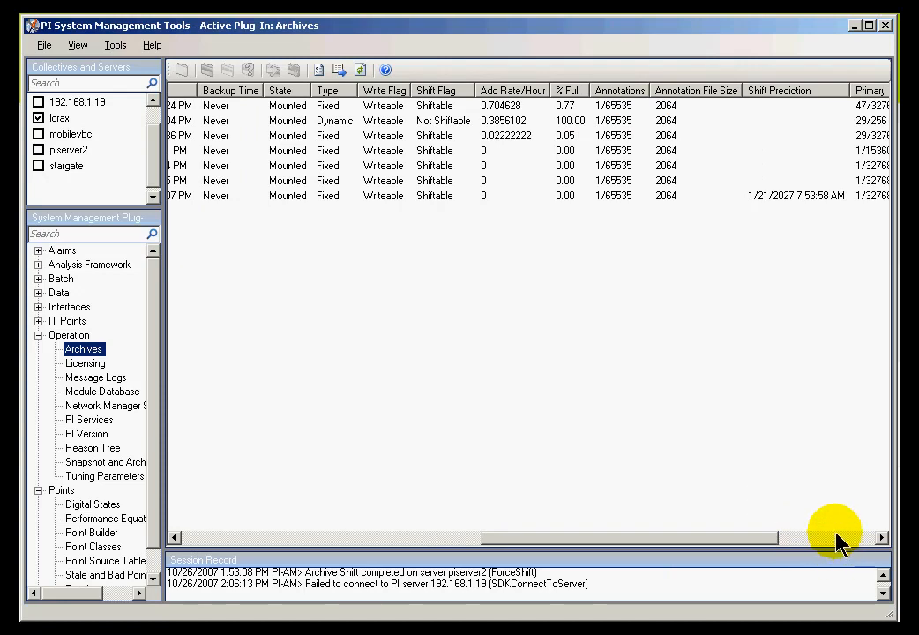
Scroll right through the lorax archive columns, then uncheck lorax in Collectives and Servers
scroll(right, 3)
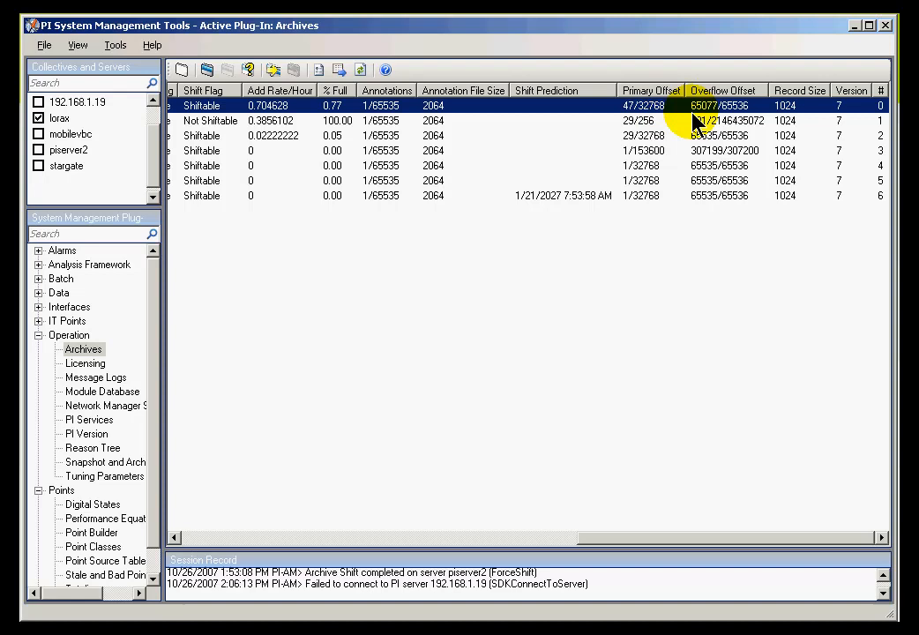
mouse_move(644, 116)
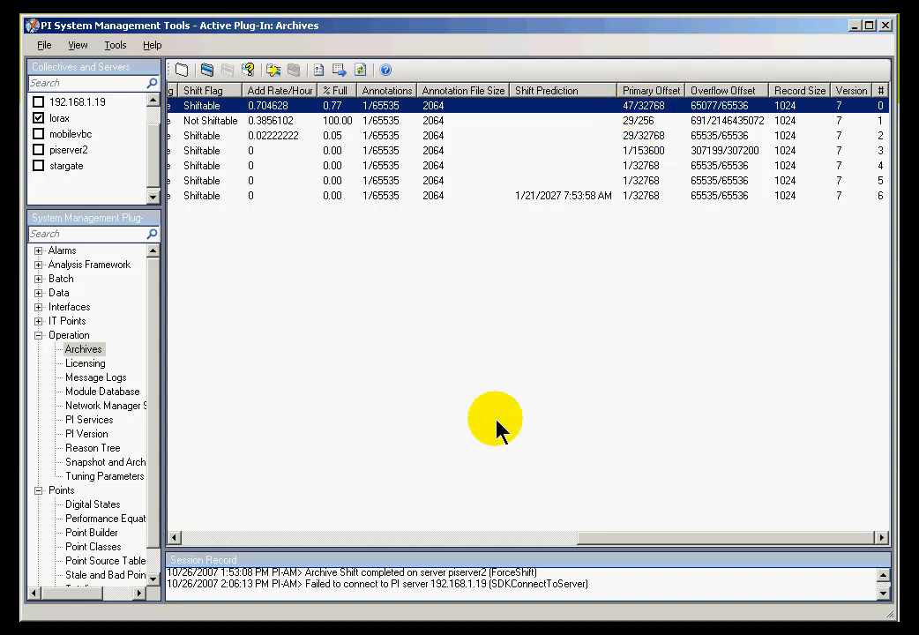
mouse_move(493, 388)
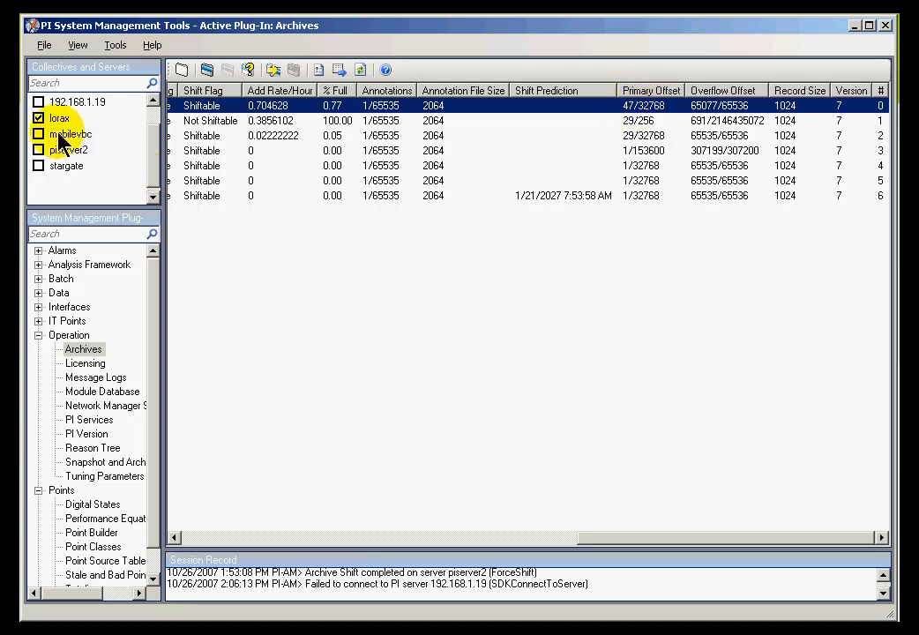
click(39, 117)
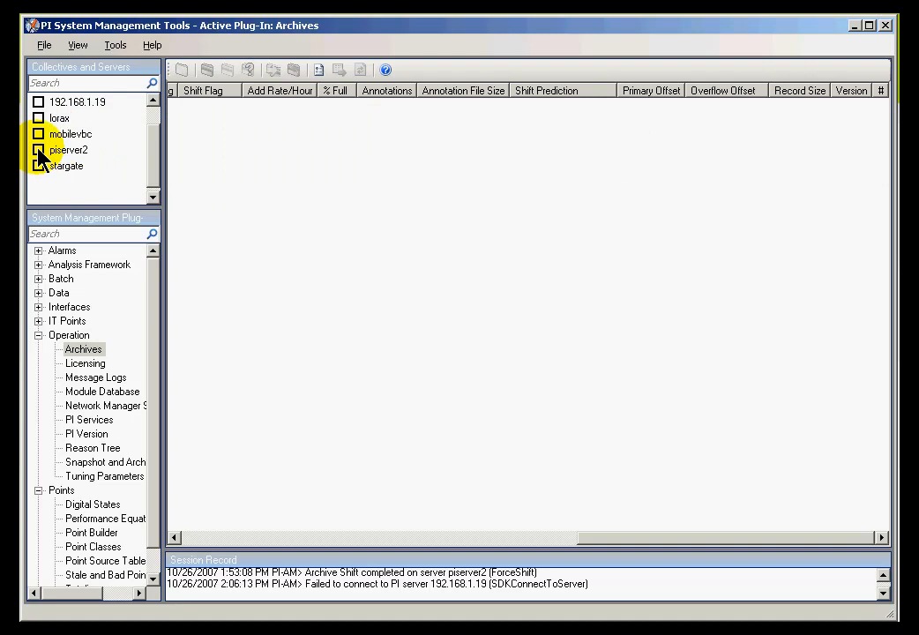
Check piserver2, then inspect piarch.003 (Primary) and piarch.001 rows and their columns
click(38, 150)
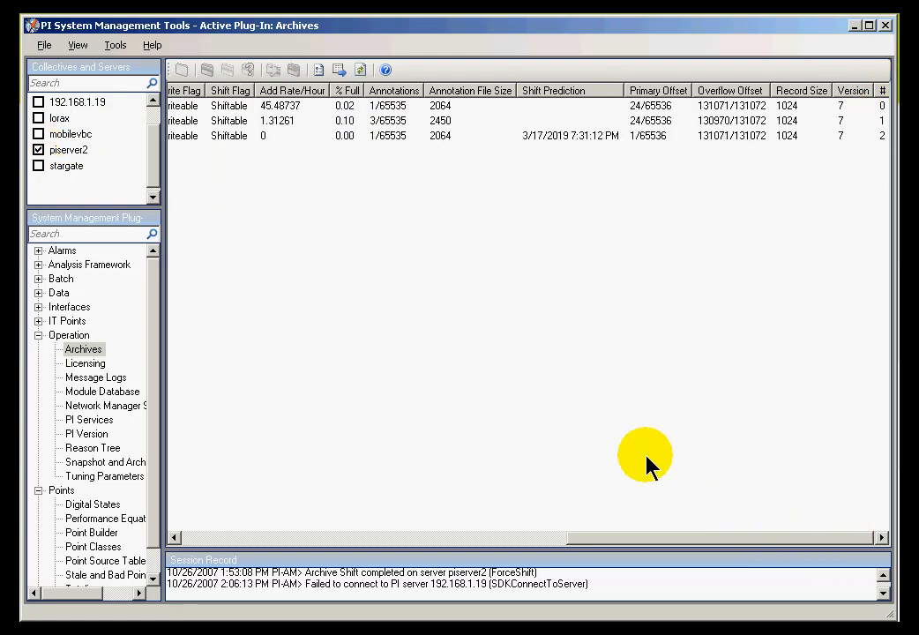
mouse_move(605, 547)
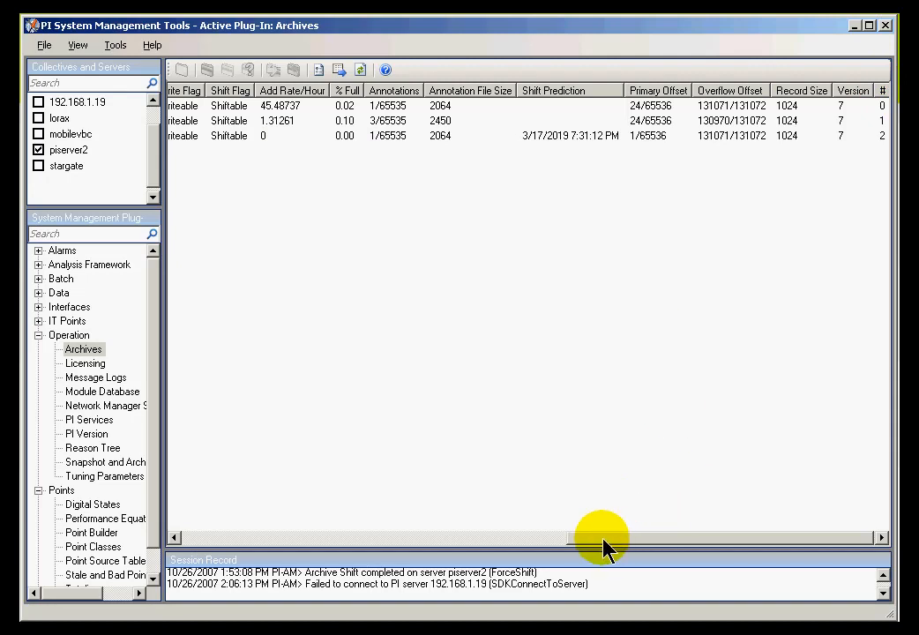
scroll(left, 3)
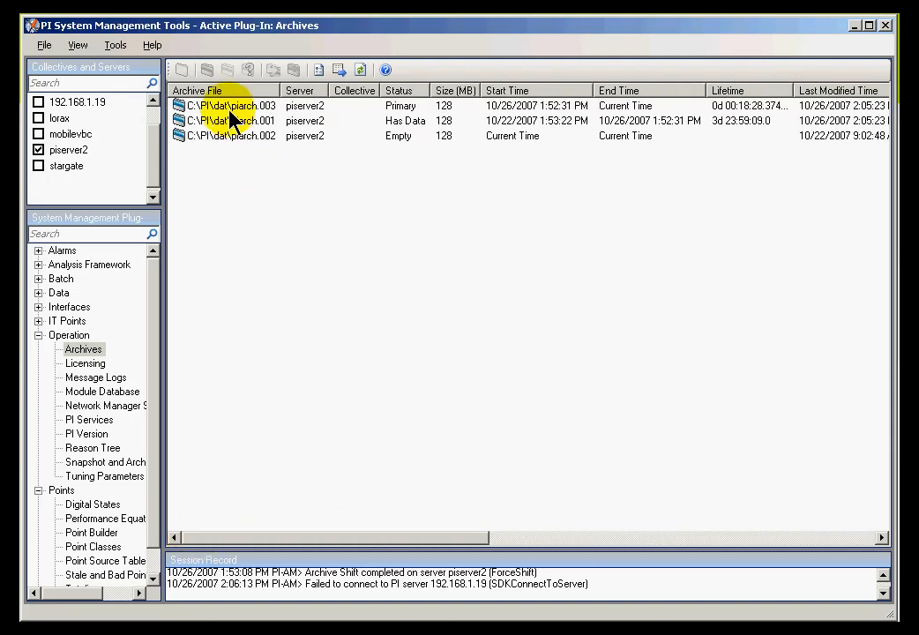
click(238, 105)
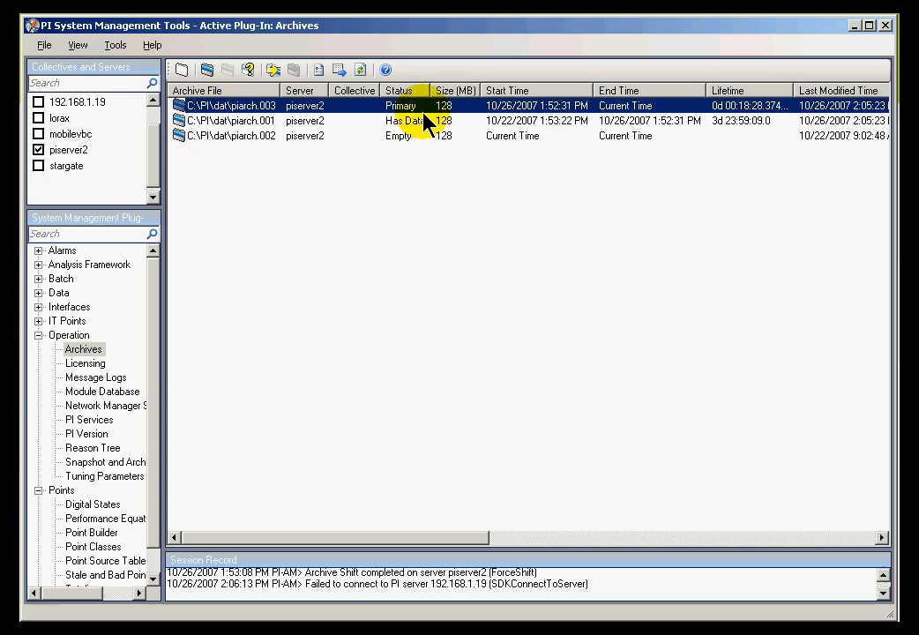
click(231, 121)
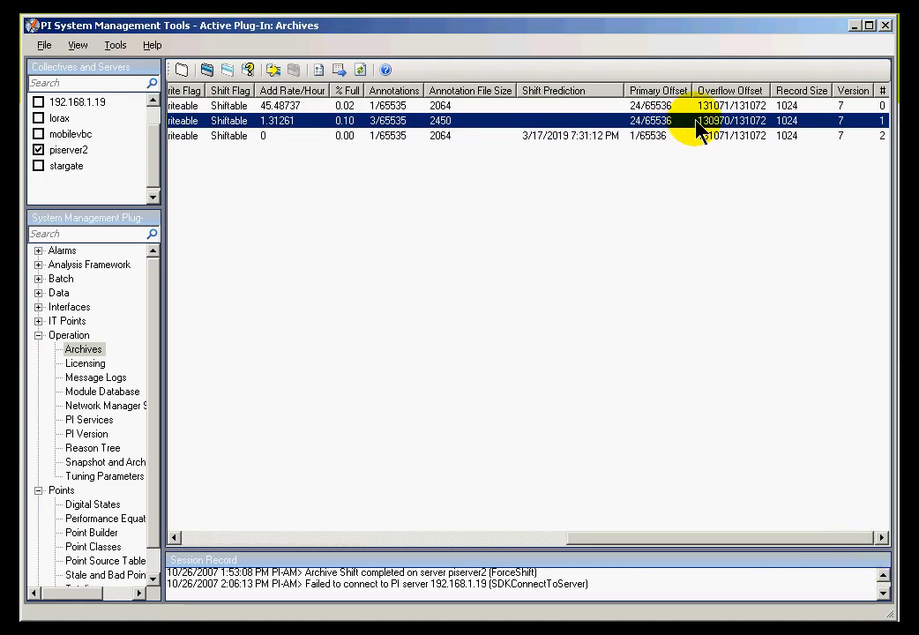
mouse_move(617, 134)
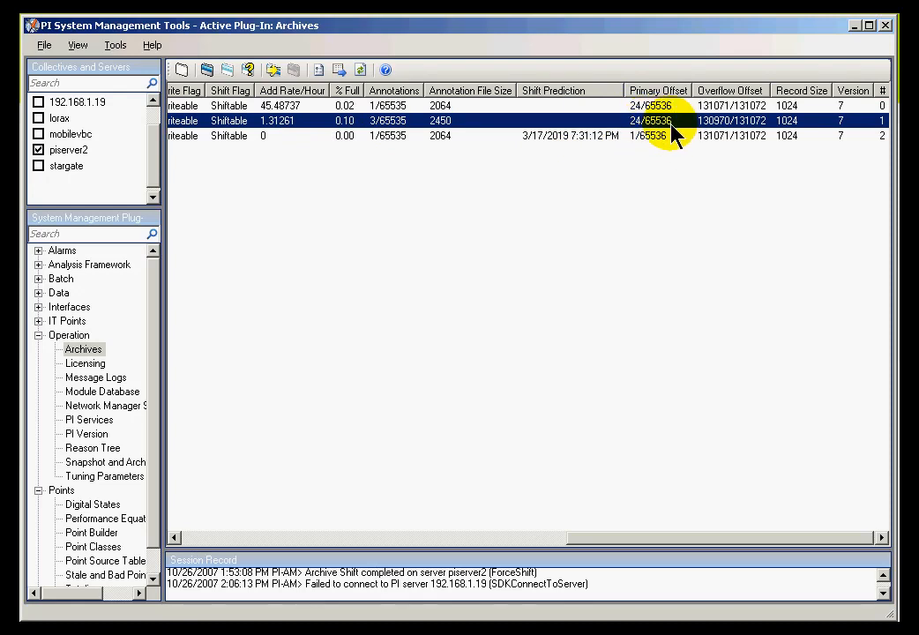
mouse_move(660, 124)
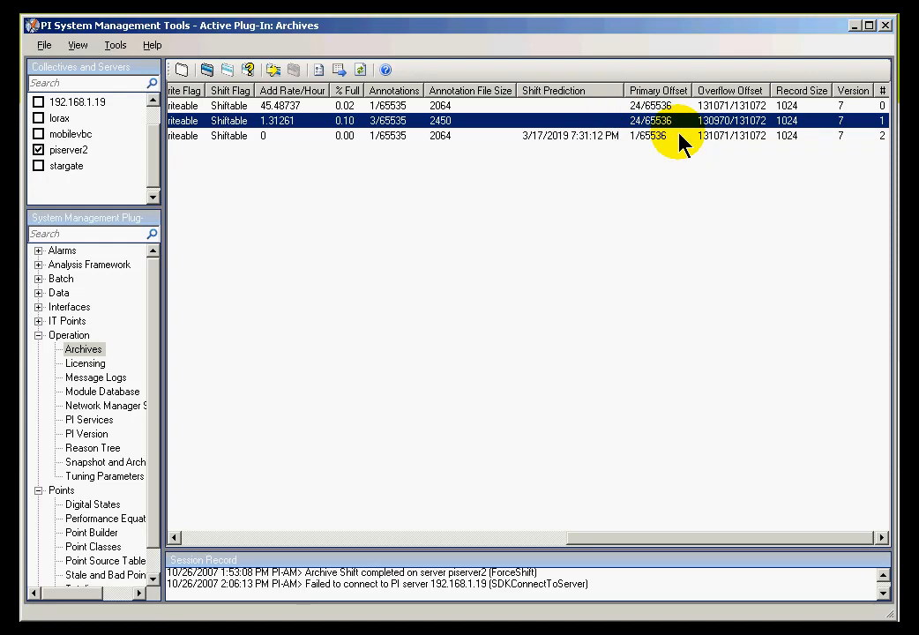
mouse_move(676, 141)
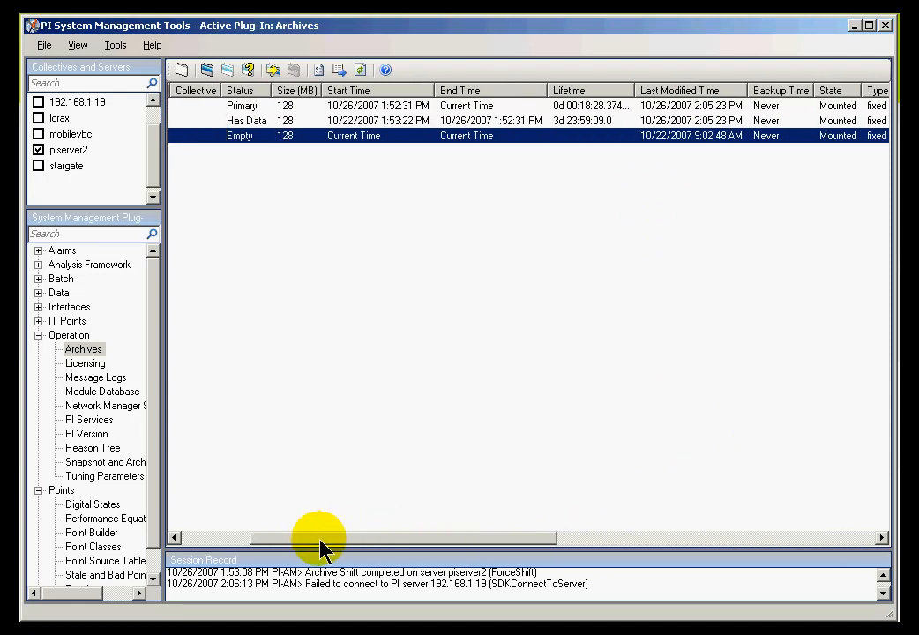
scroll(left, 3)
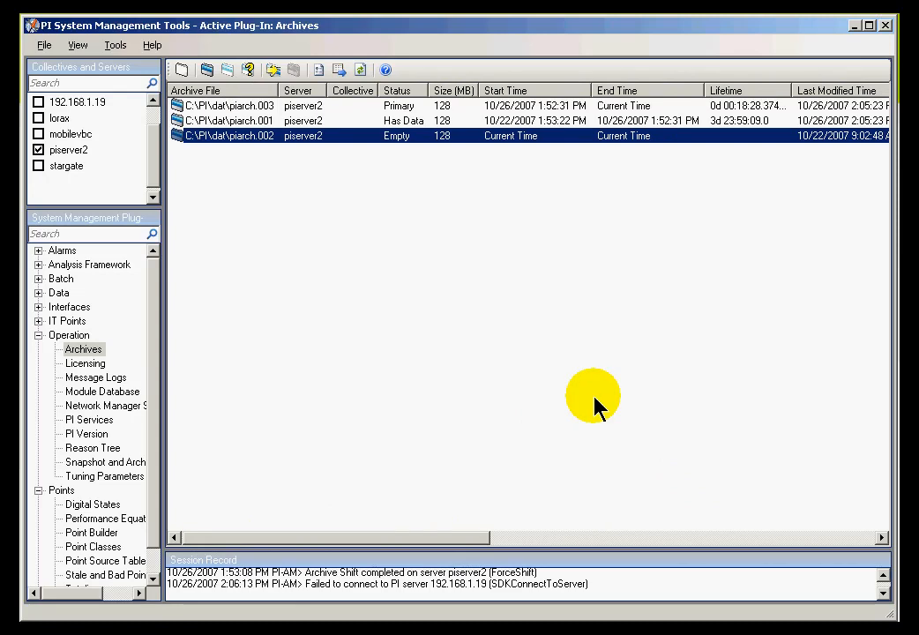
mouse_move(633, 108)
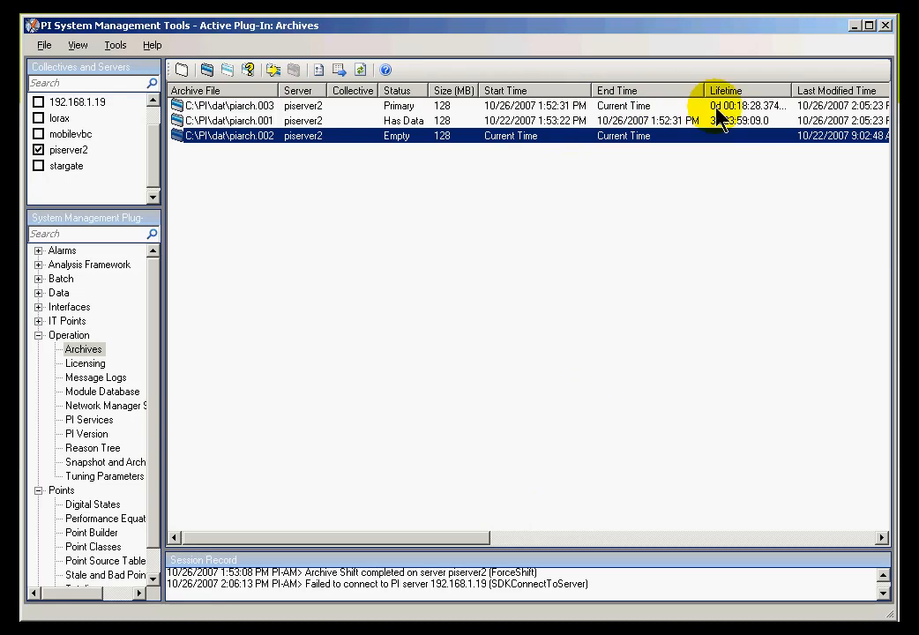
mouse_move(374, 115)
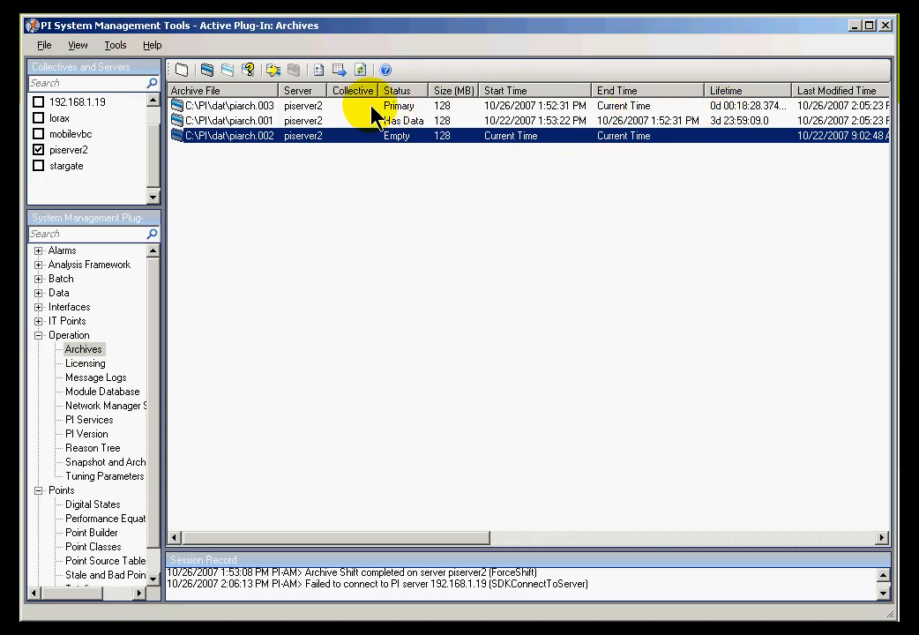
click(227, 105)
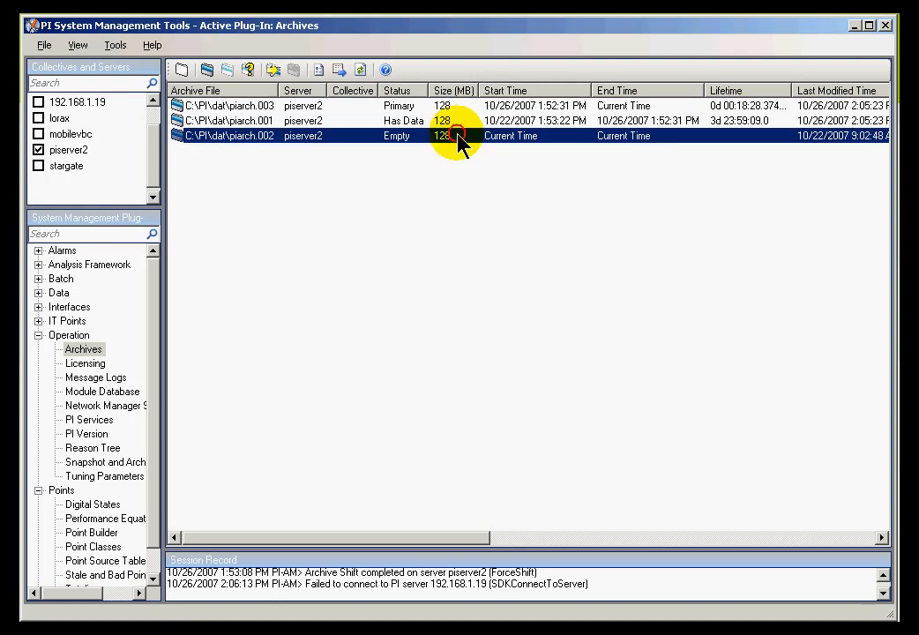
mouse_move(477, 538)
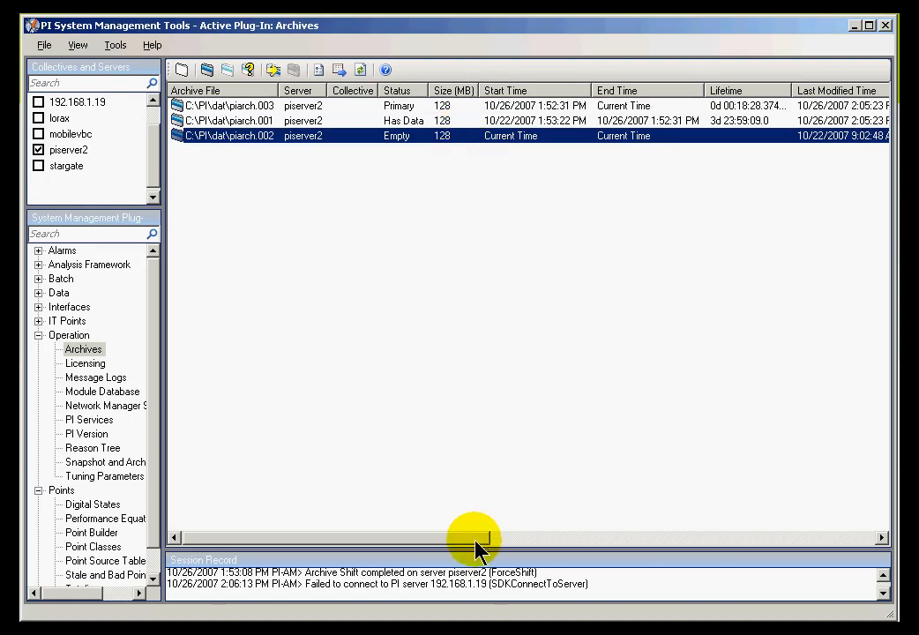
drag(472, 538, 640, 538)
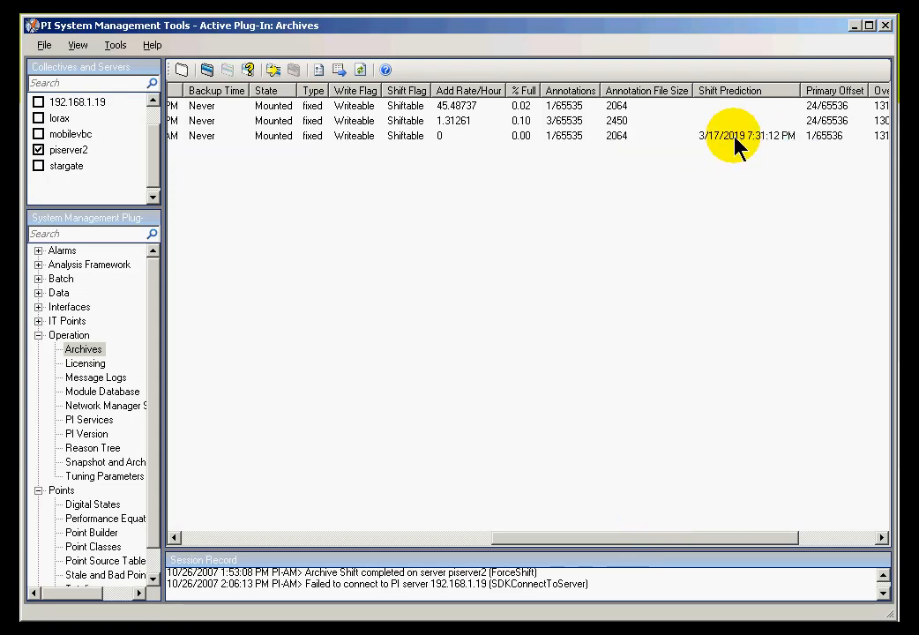
mouse_move(763, 136)
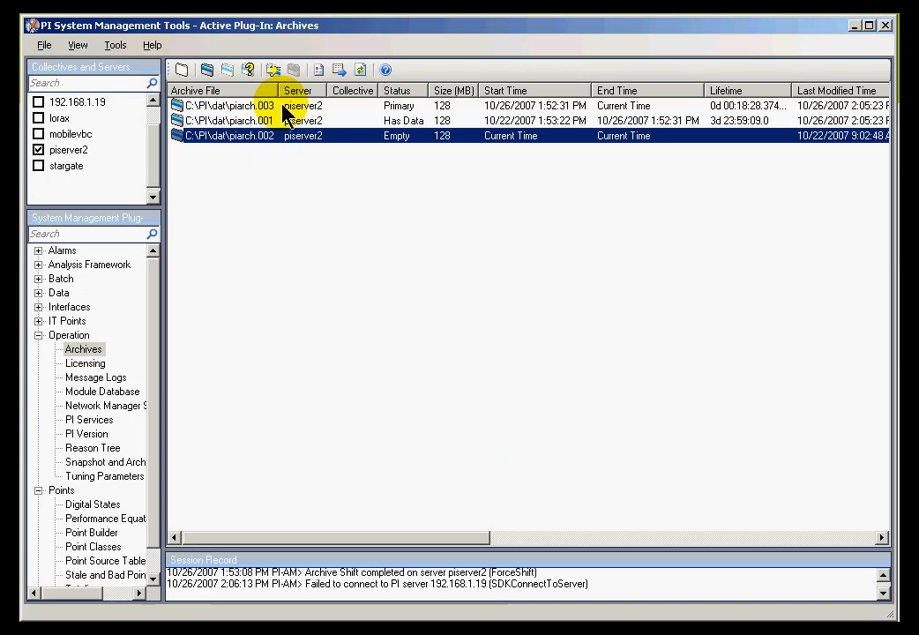
Force Archive Shift on piarch.003, confirm Yes, then select new Primary piarch.002
click(229, 105)
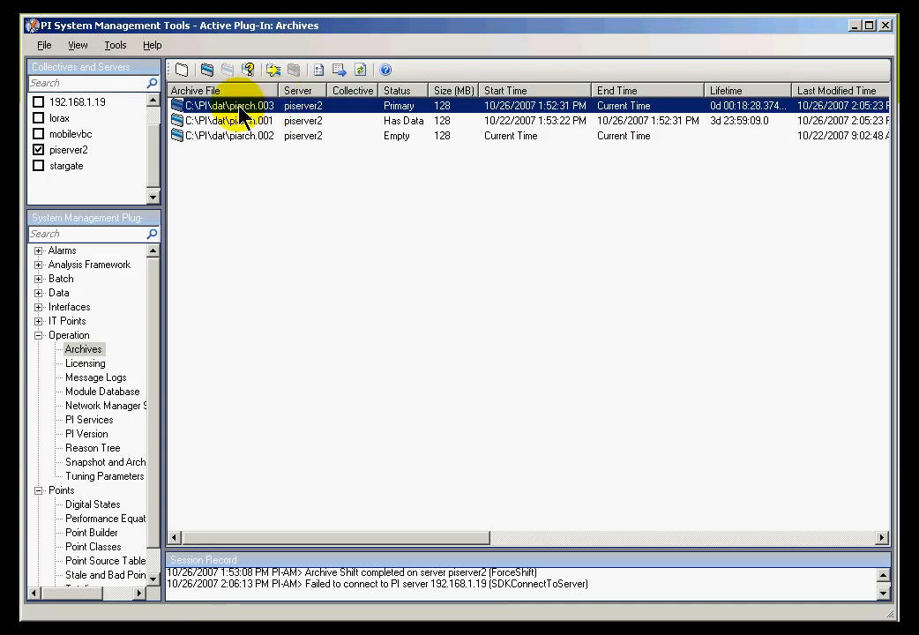
right_click(243, 105)
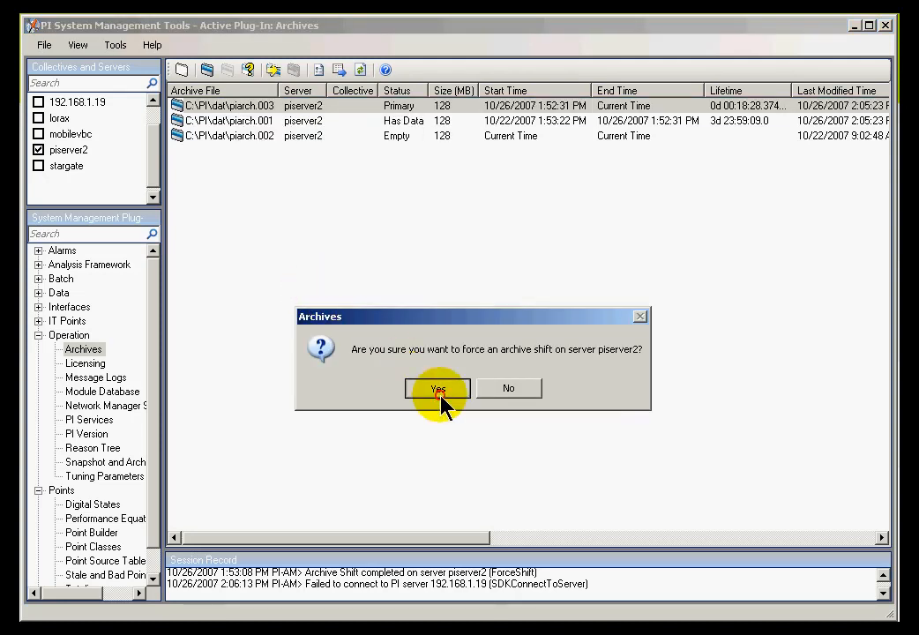
click(437, 388)
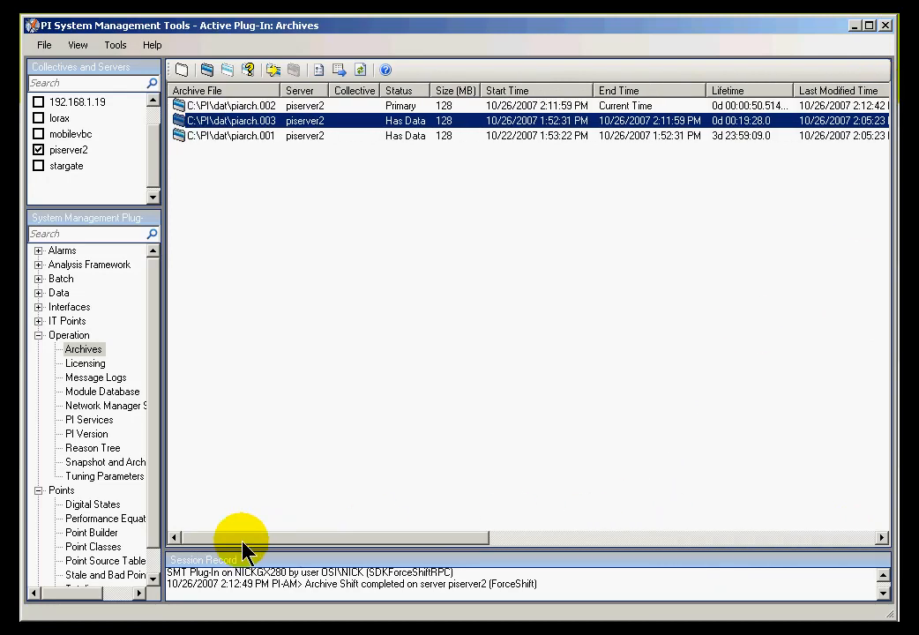
click(230, 105)
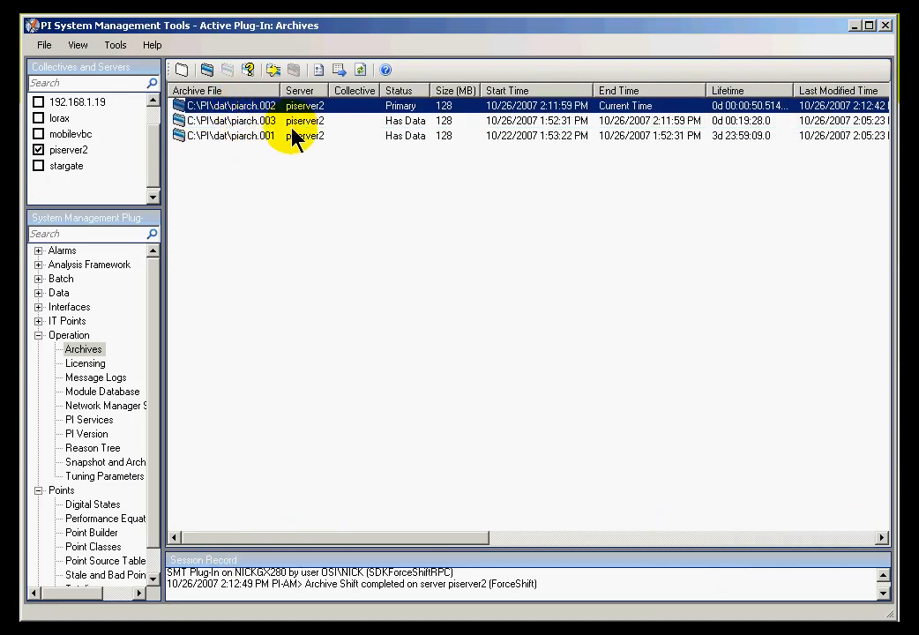